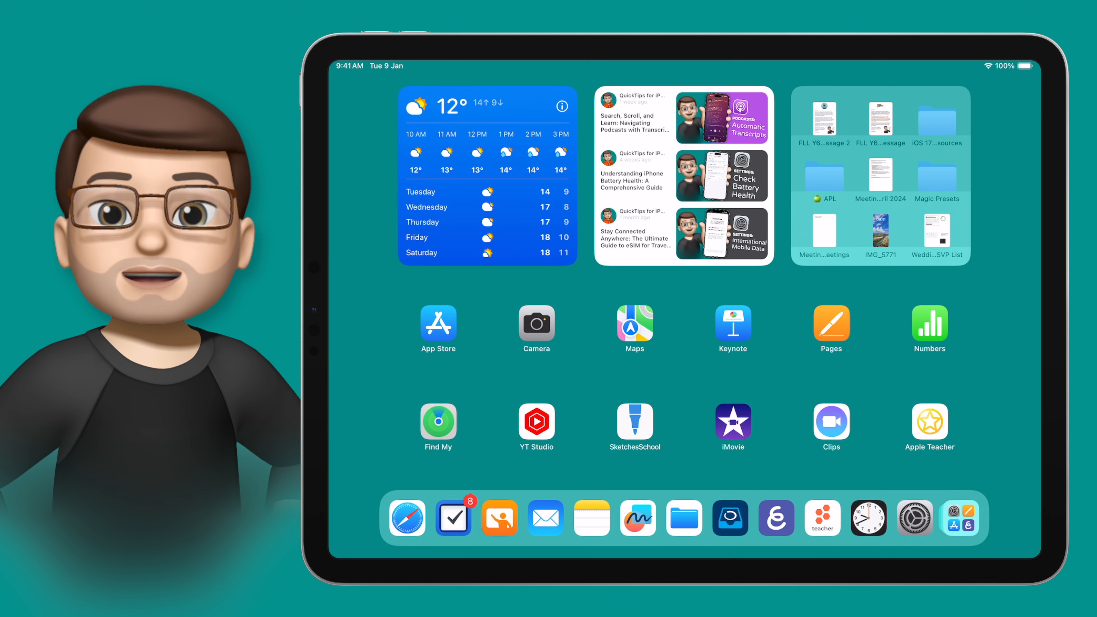
# Launch Settings from the home screen and go to the Accessibility page.
pyautogui.click(914, 519)
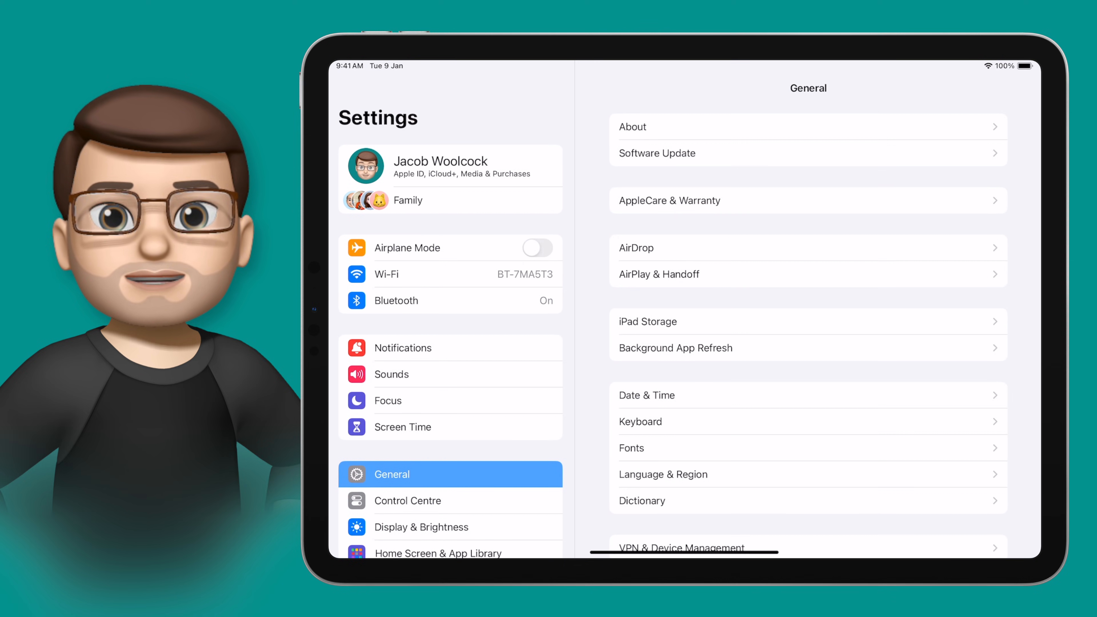
pyautogui.scroll(-3)
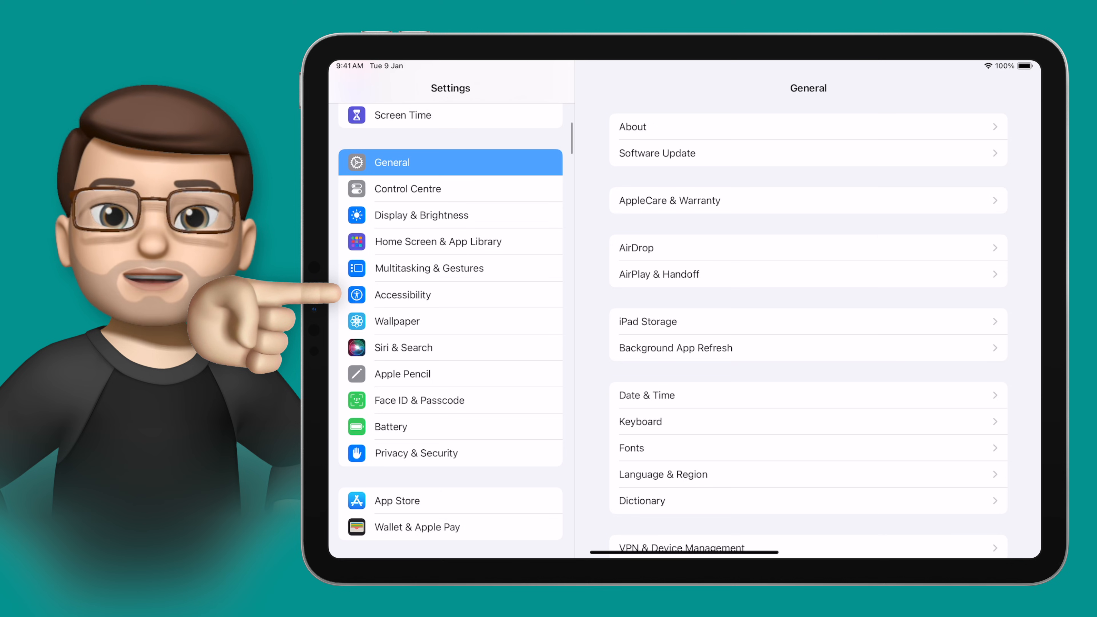
pyautogui.click(403, 294)
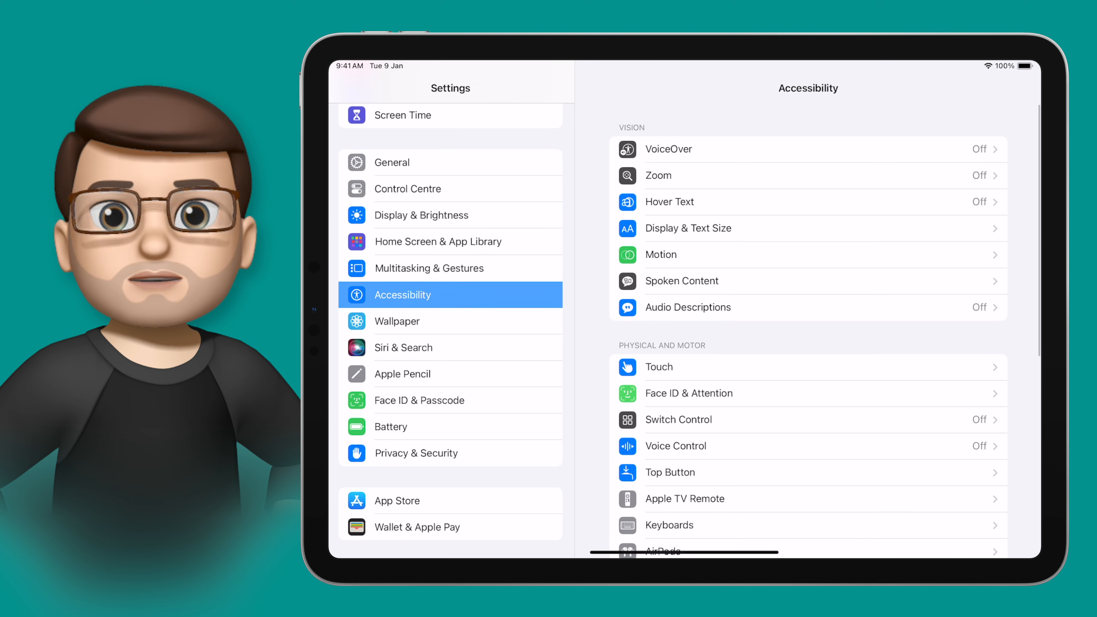
# Enable Speak Screen under Spoken Content so the speech controller reads the screen.
pyautogui.click(682, 280)
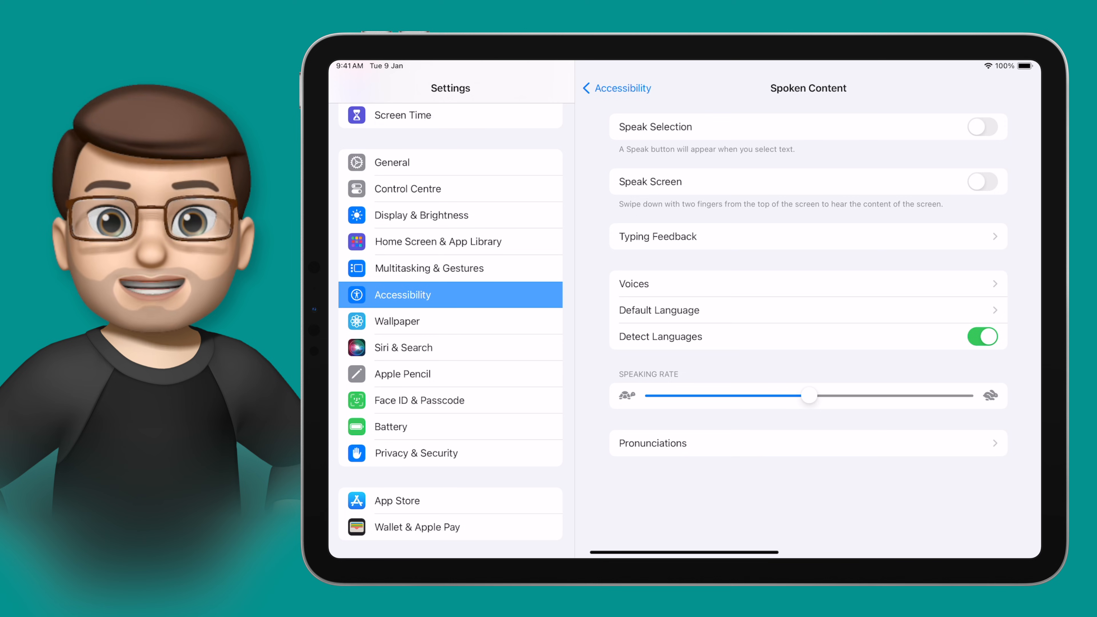
pyautogui.click(982, 181)
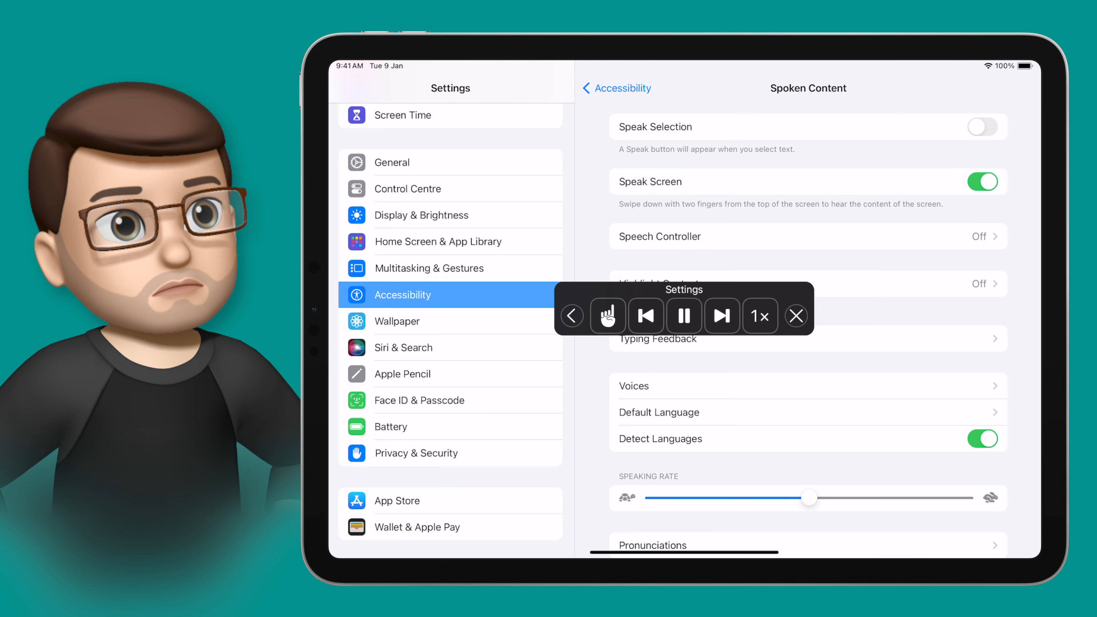
# Collapse and re-expand the floating reading controls, then go to the Speech Controller page.
pyautogui.click(795, 316)
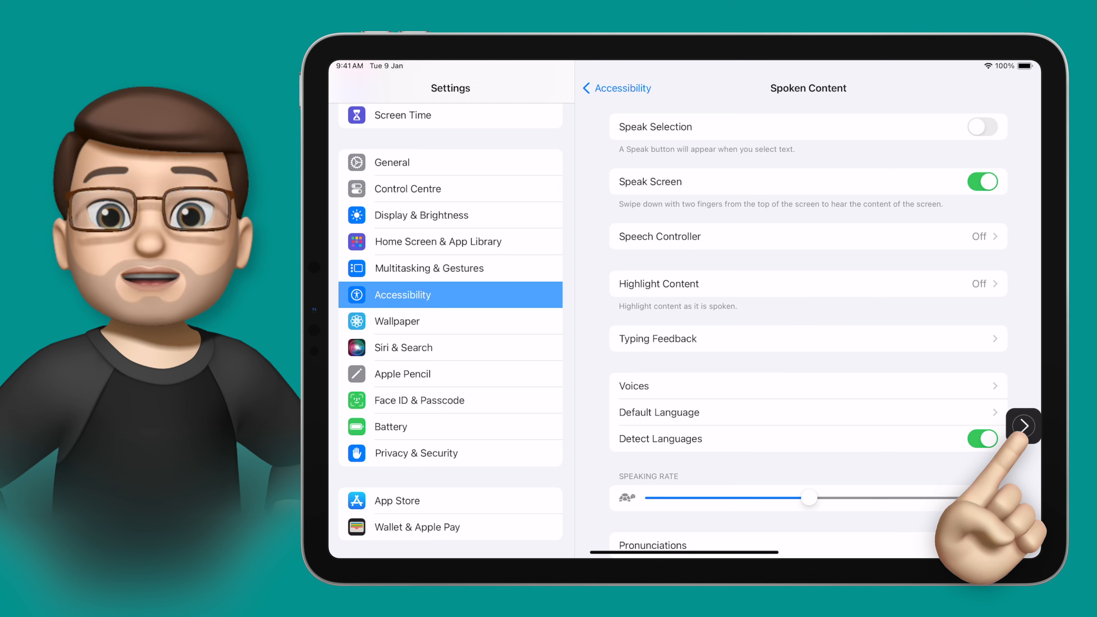
pyautogui.click(1023, 425)
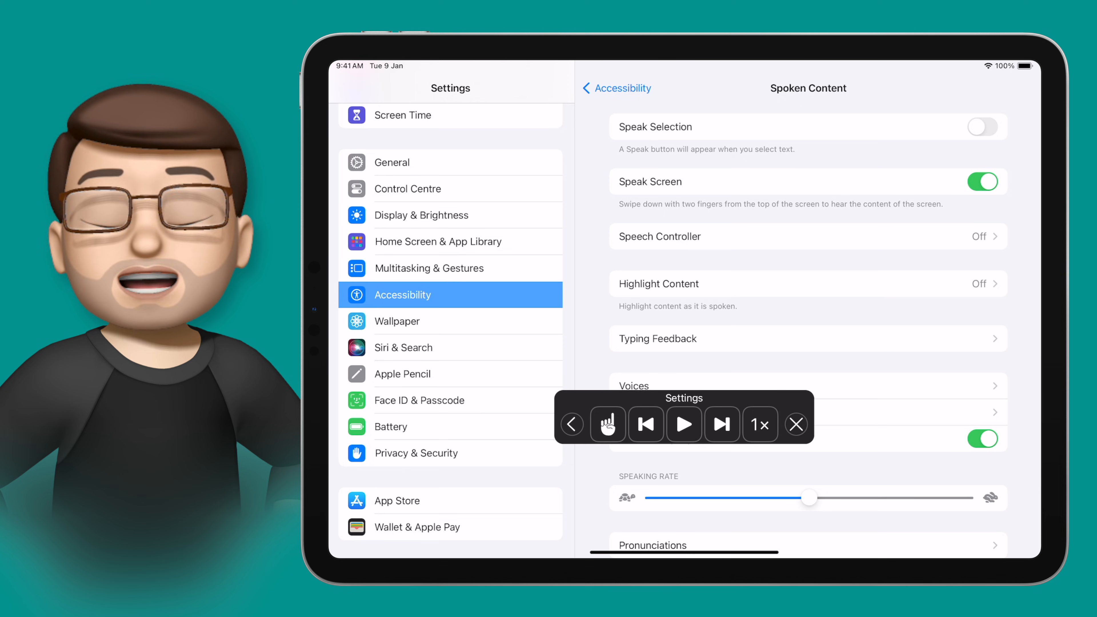
pyautogui.click(796, 424)
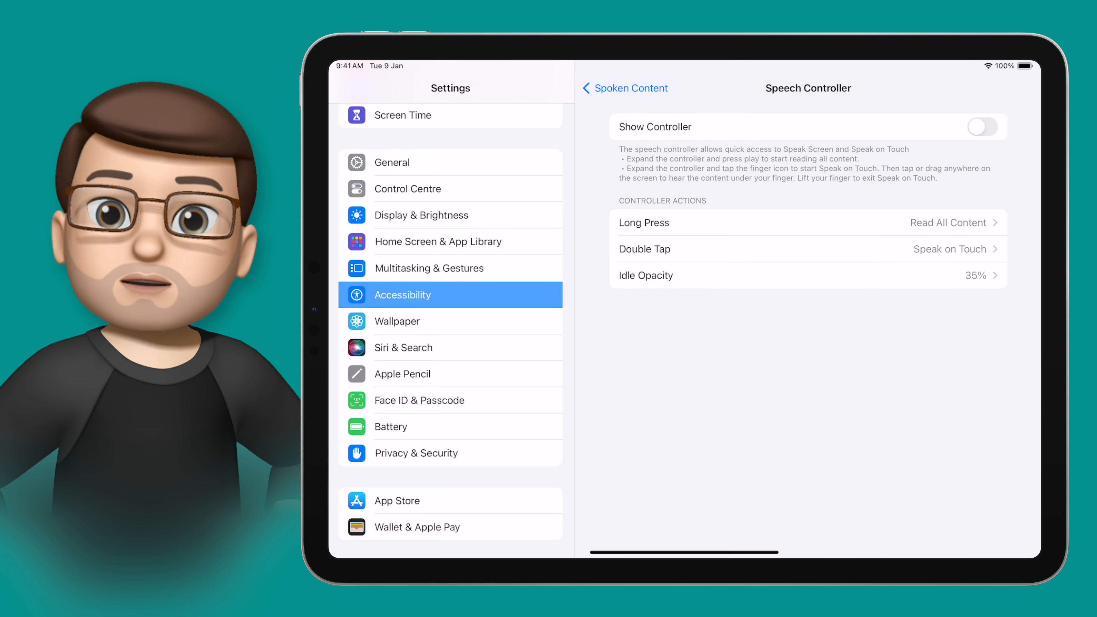
# Switch on Show Controller with Long Press set to Read All Content, then return to Spoken Content.
pyautogui.click(981, 127)
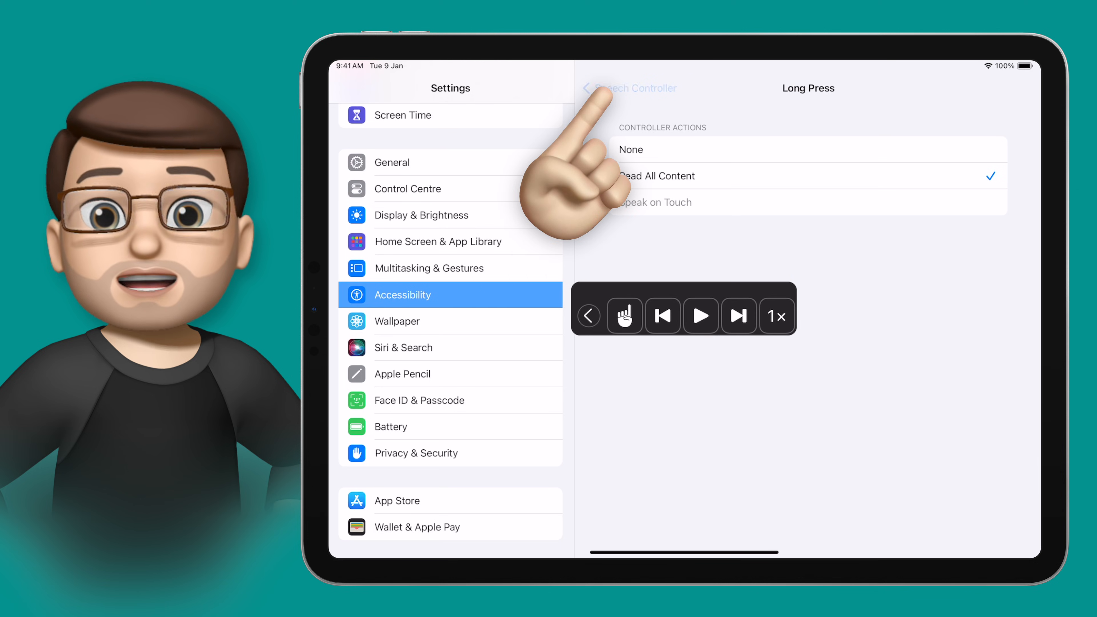
pyautogui.click(627, 88)
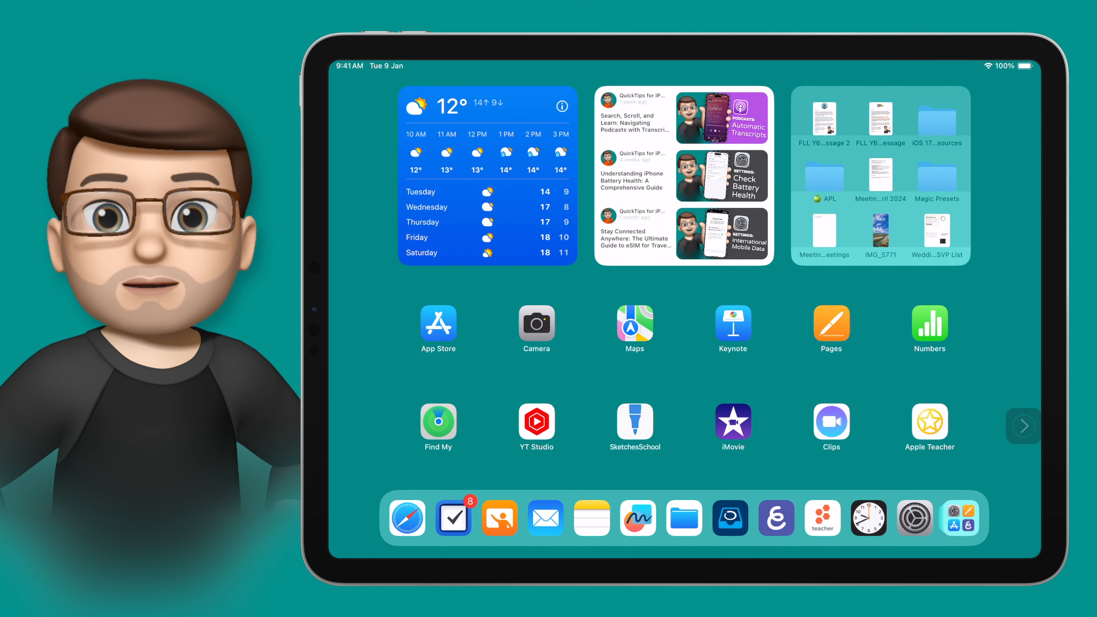
# Have the FLL Y6 Message 2 letter read aloud by the speech controller, then stop the reading.
pyautogui.click(823, 120)
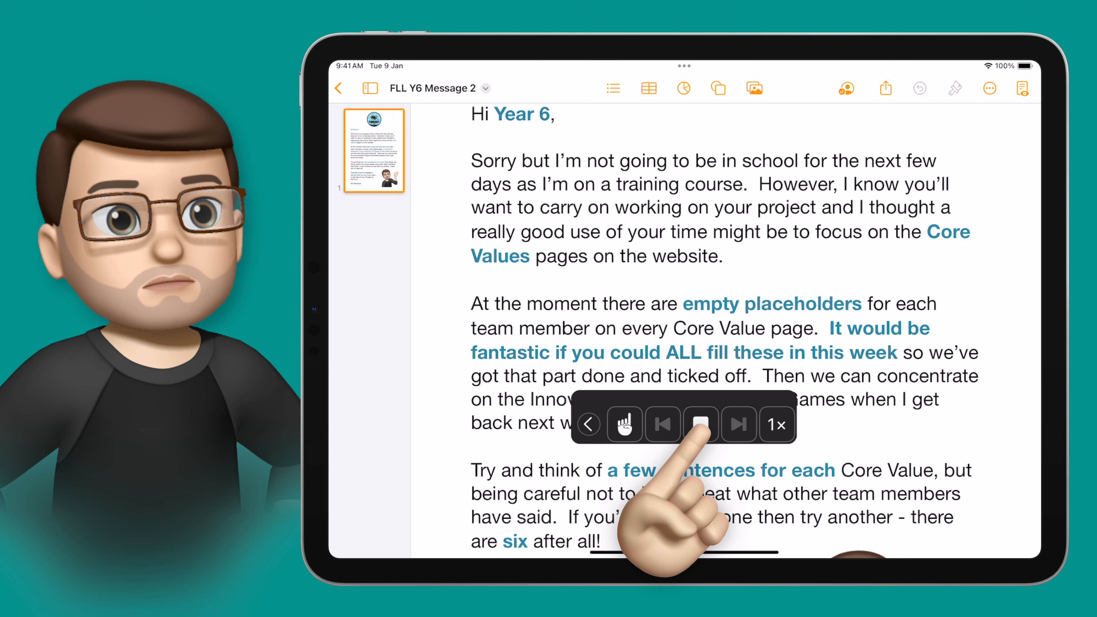
pyautogui.click(701, 424)
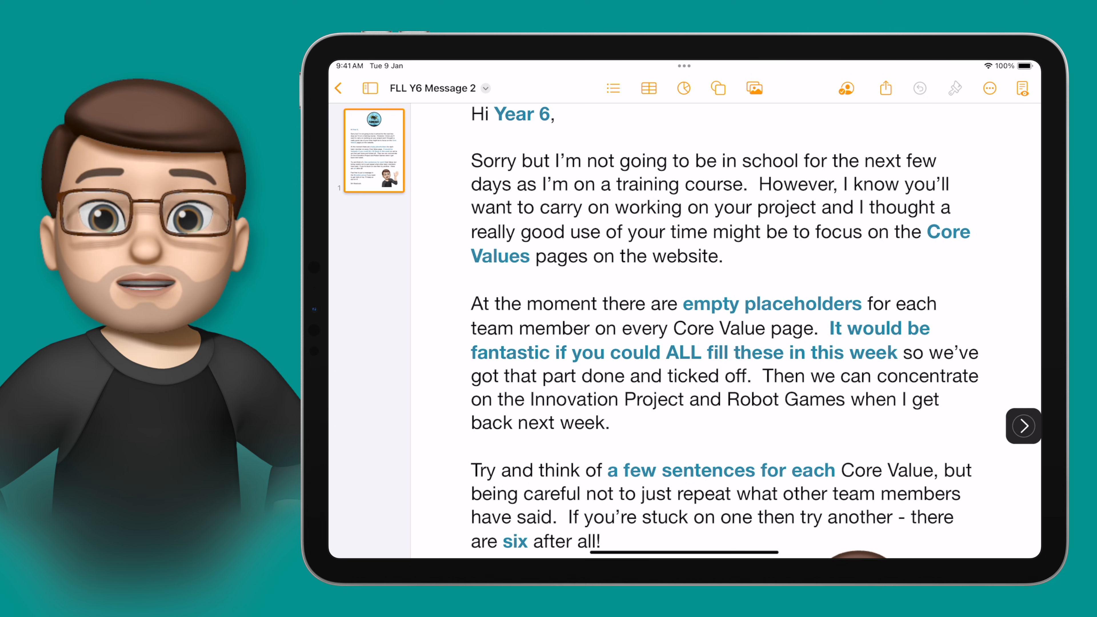
# Return to Settings from the home screen to reach the Highlight Content options.
pyautogui.scroll(-3)
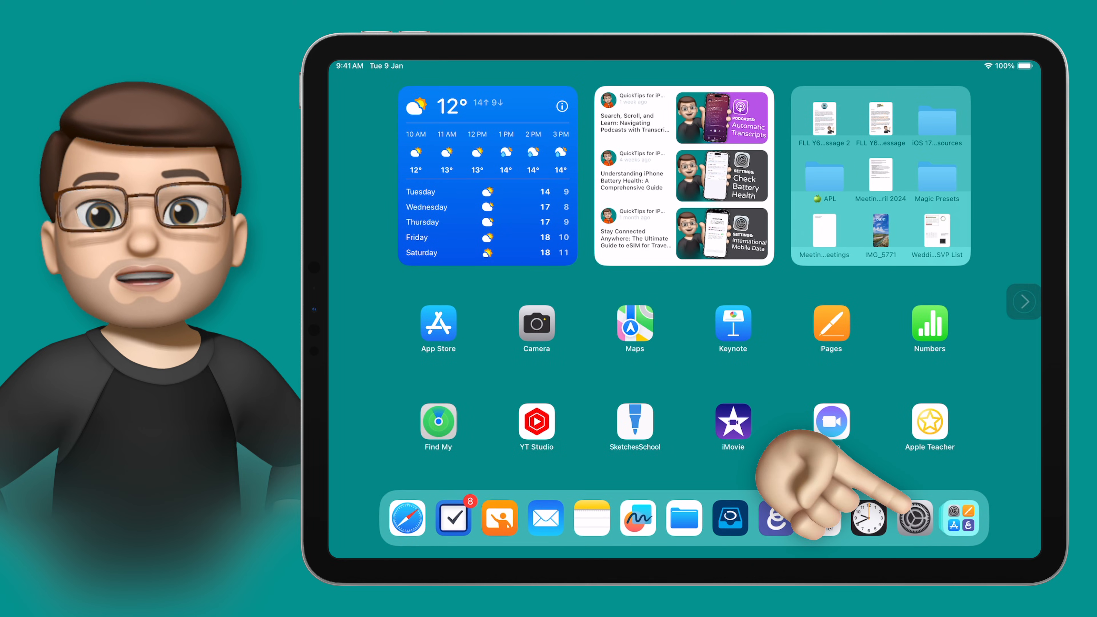
pyautogui.click(912, 518)
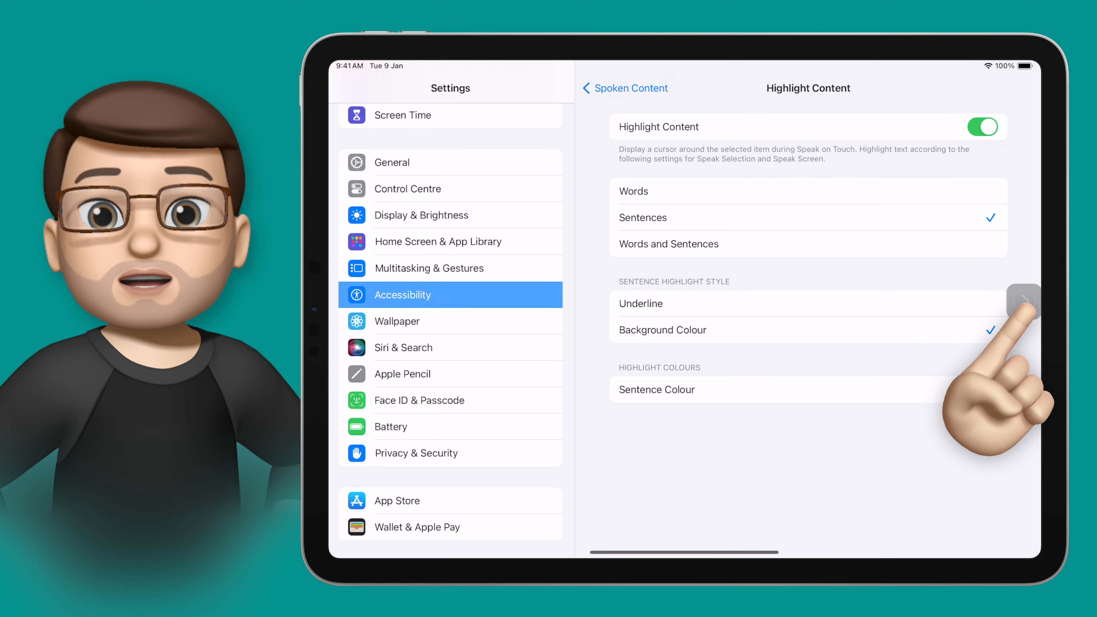